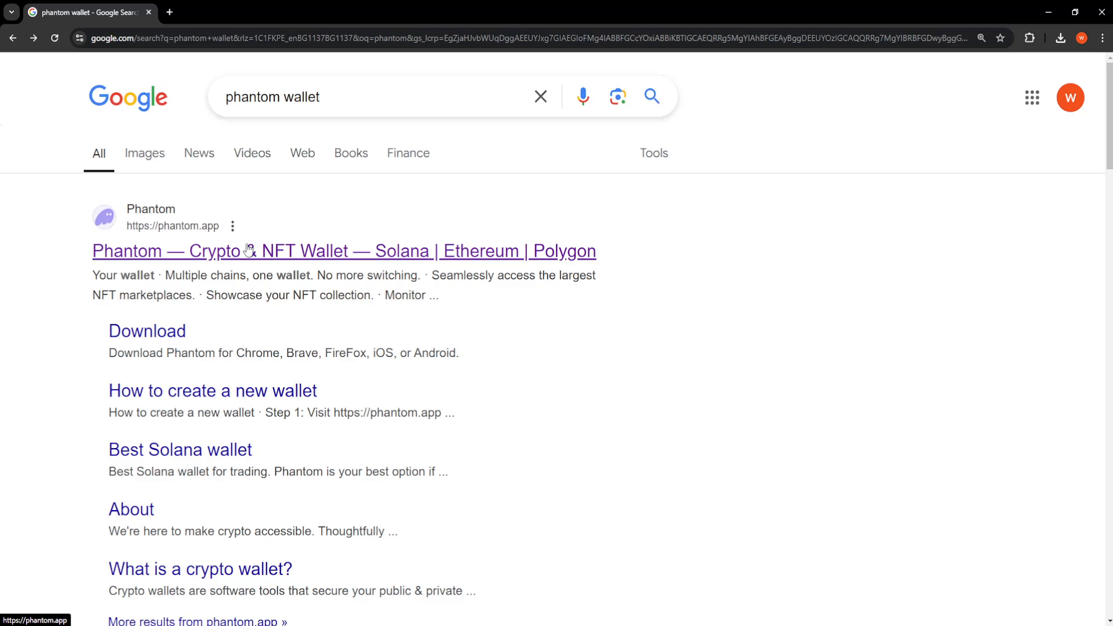
# Step: Open the official Phantom website from the 'phantom wallet' Google results
pyautogui.click(344, 250)
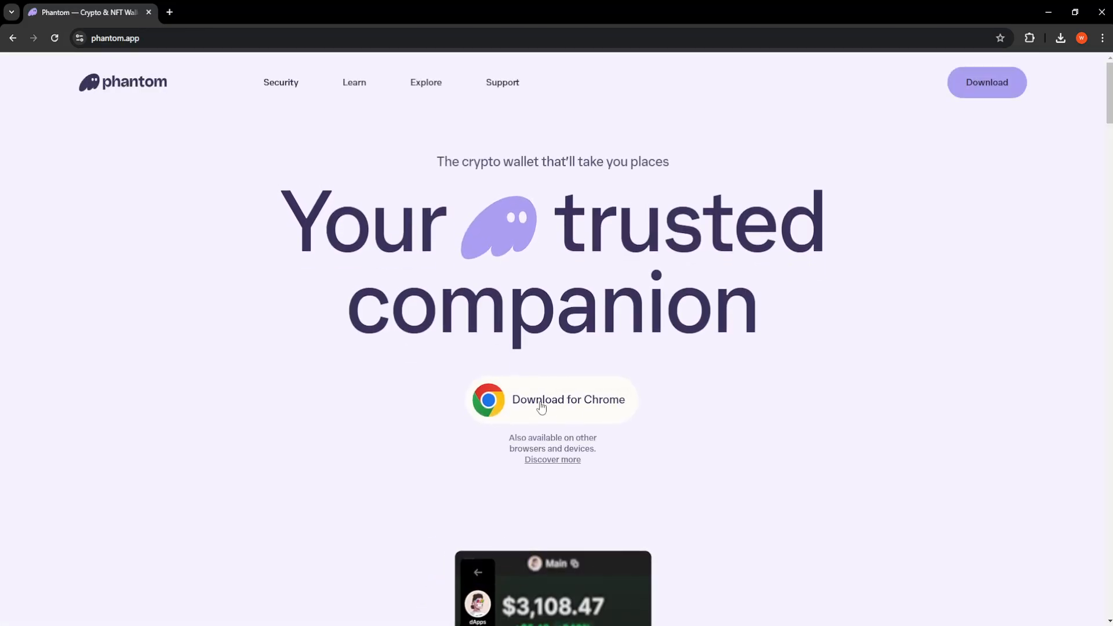
# Step: Add the Phantom extension to Chrome from its Web Store page and check the extensions list
pyautogui.click(552, 399)
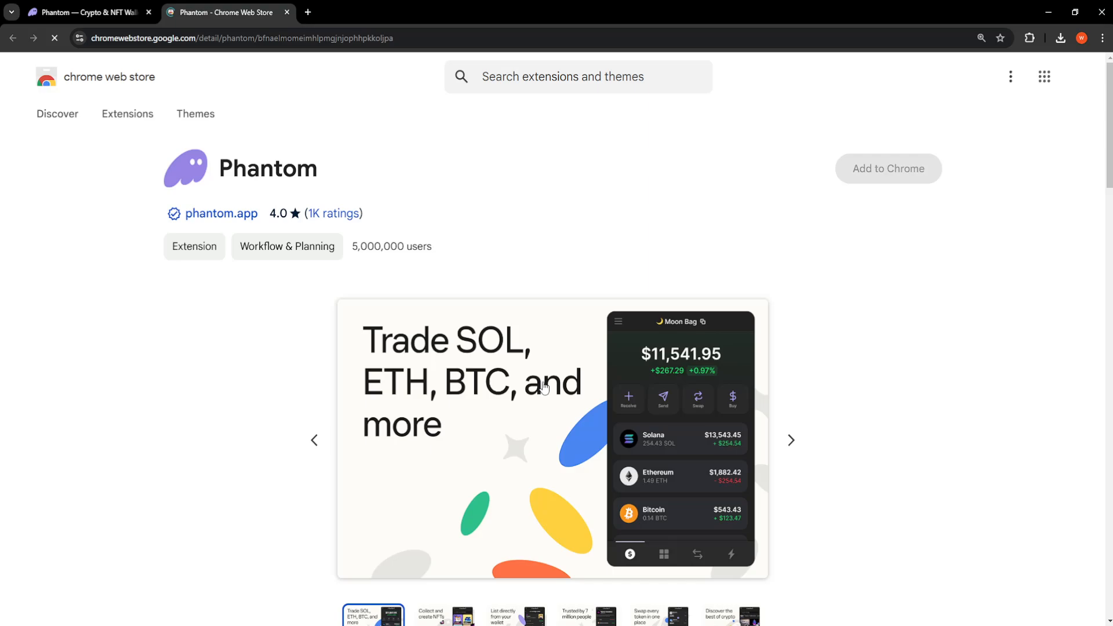
pyautogui.click(888, 169)
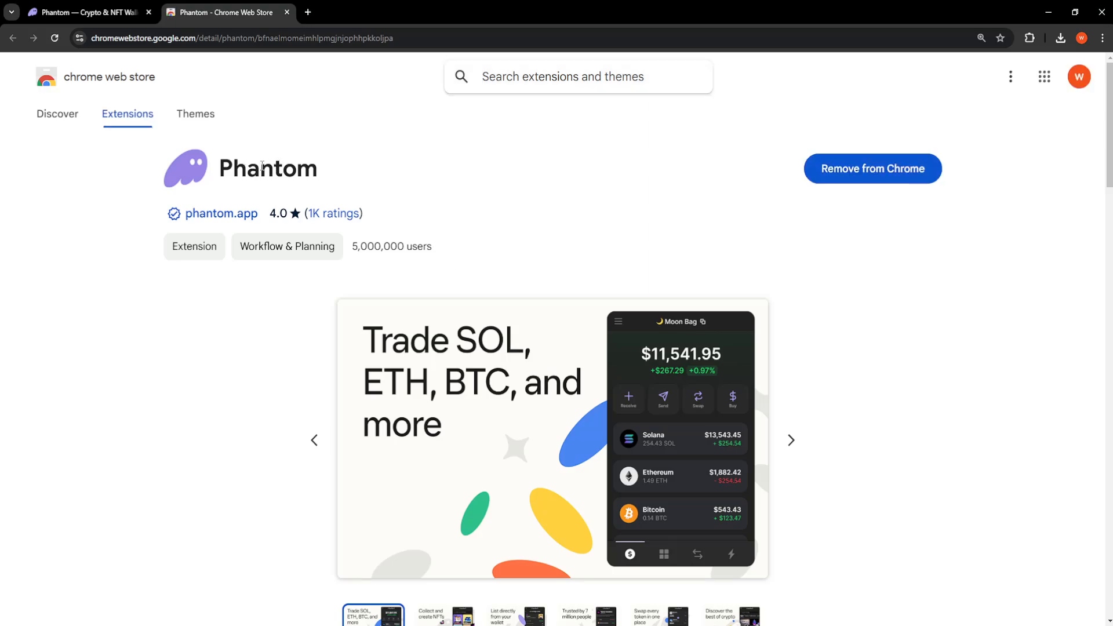
pyautogui.moveTo(873, 169)
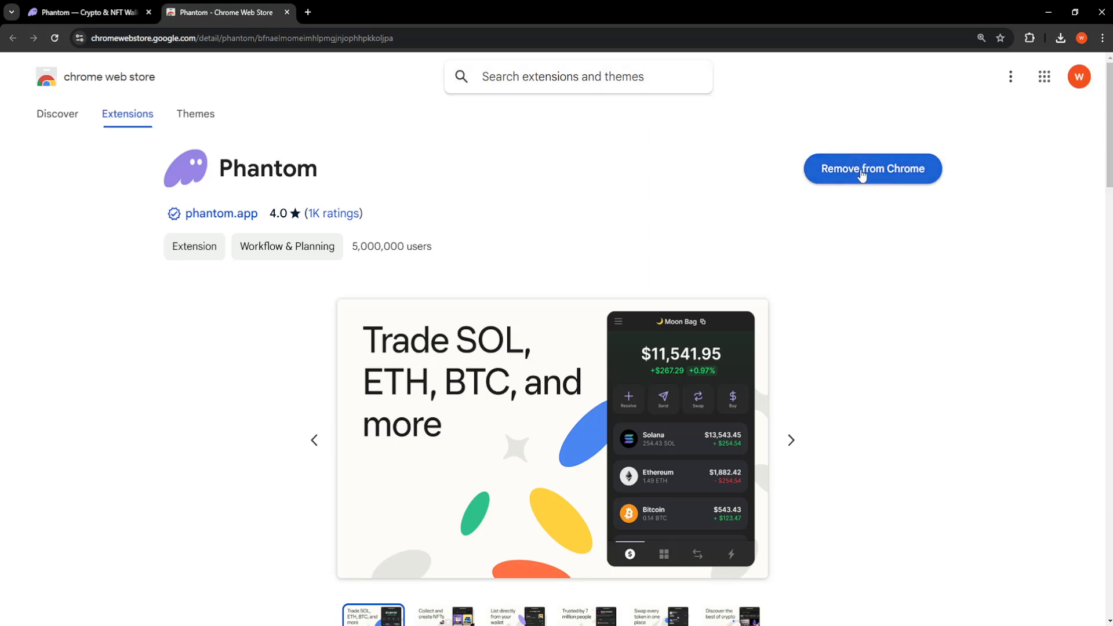
pyautogui.click(1030, 38)
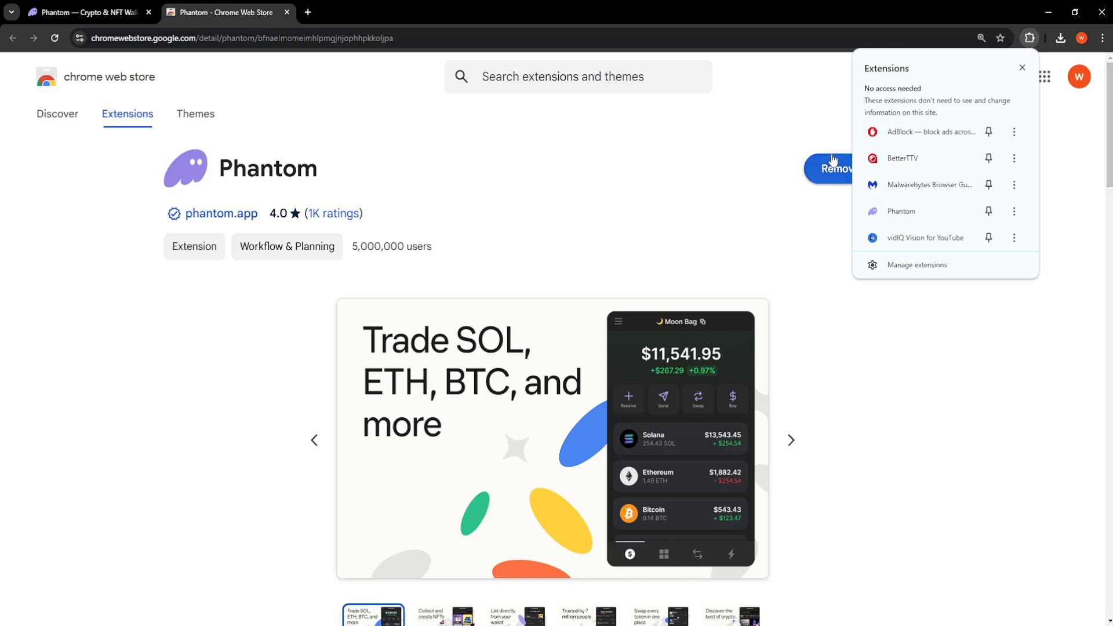
# Step: Open the Phantom wallet popup from the Extensions menu, showing Account 1 at $0.00
pyautogui.click(1009, 38)
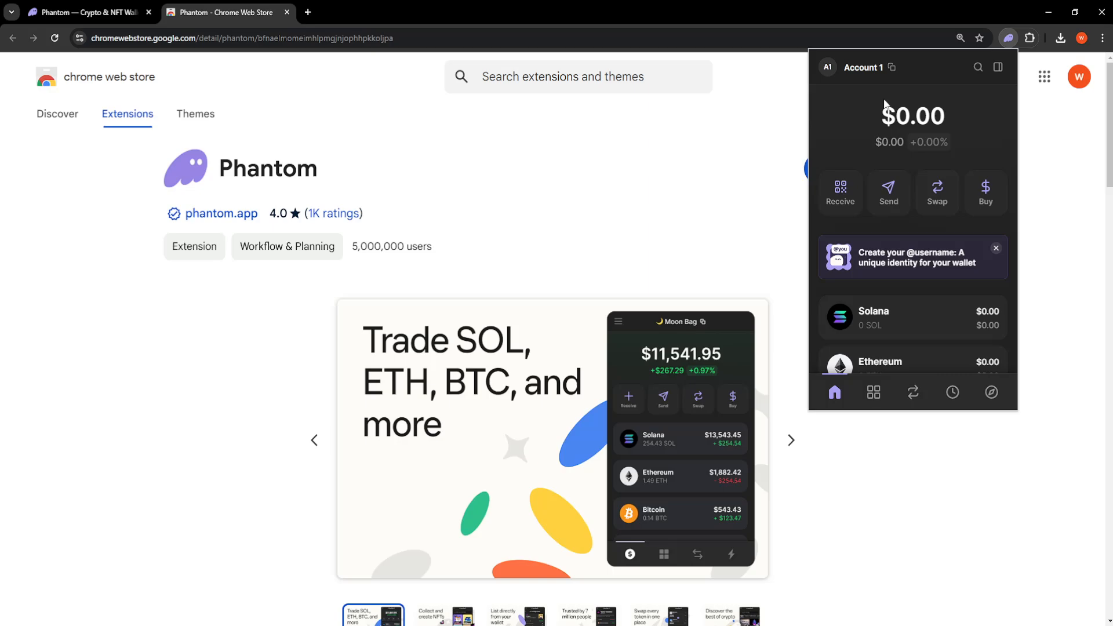
pyautogui.moveTo(888, 193)
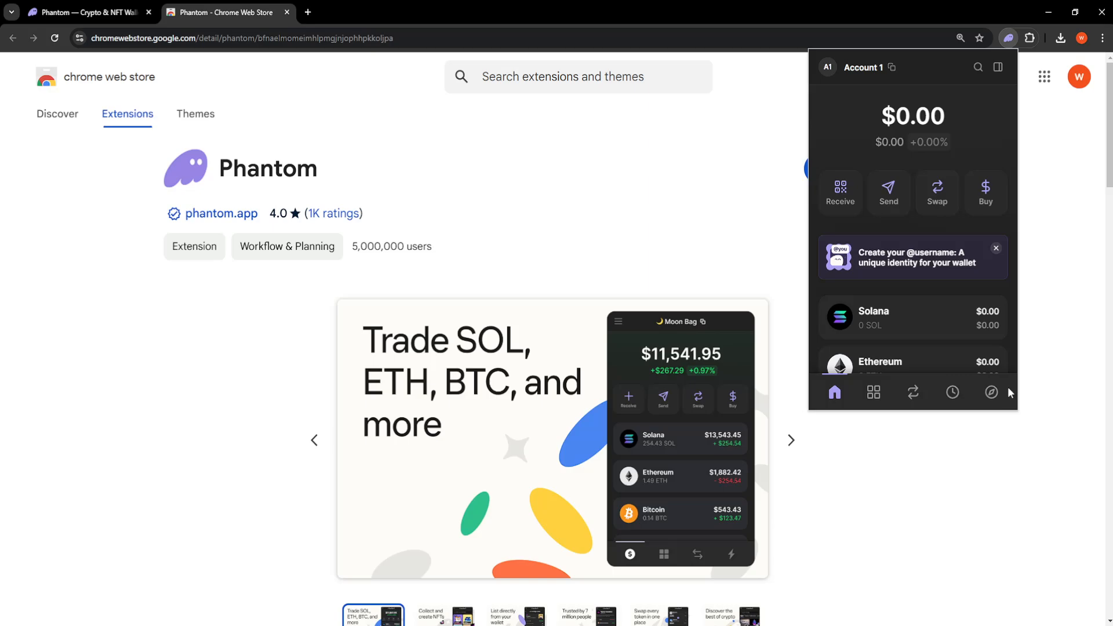
# Step: Search 'pump.fun' in the wallet's Explore section and open the site in a new tab
pyautogui.click(990, 392)
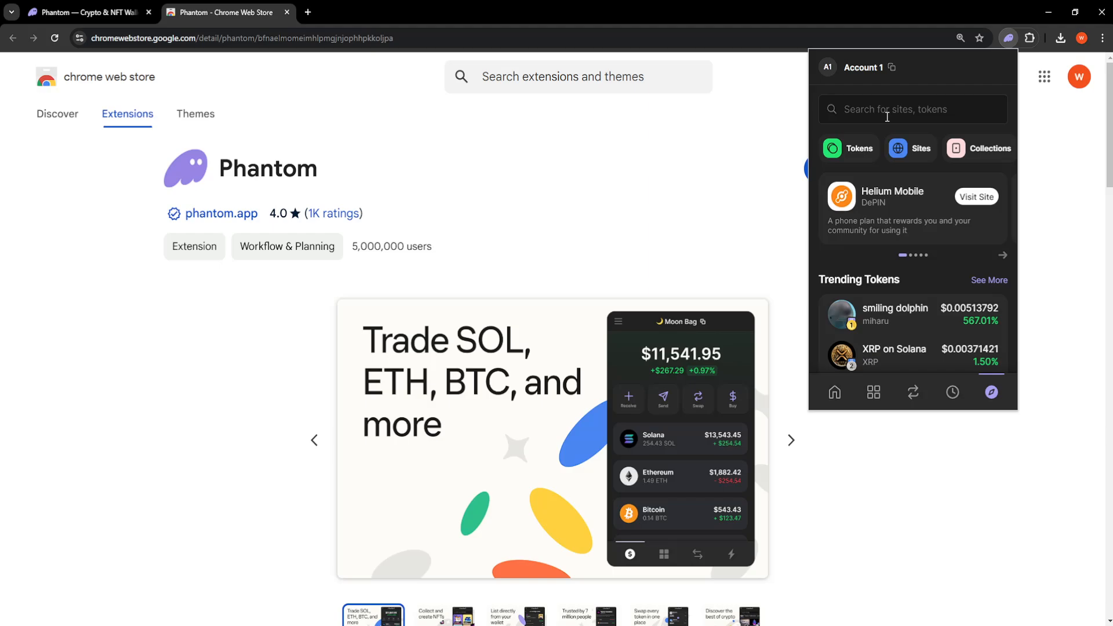
pyautogui.write('pump.fun')
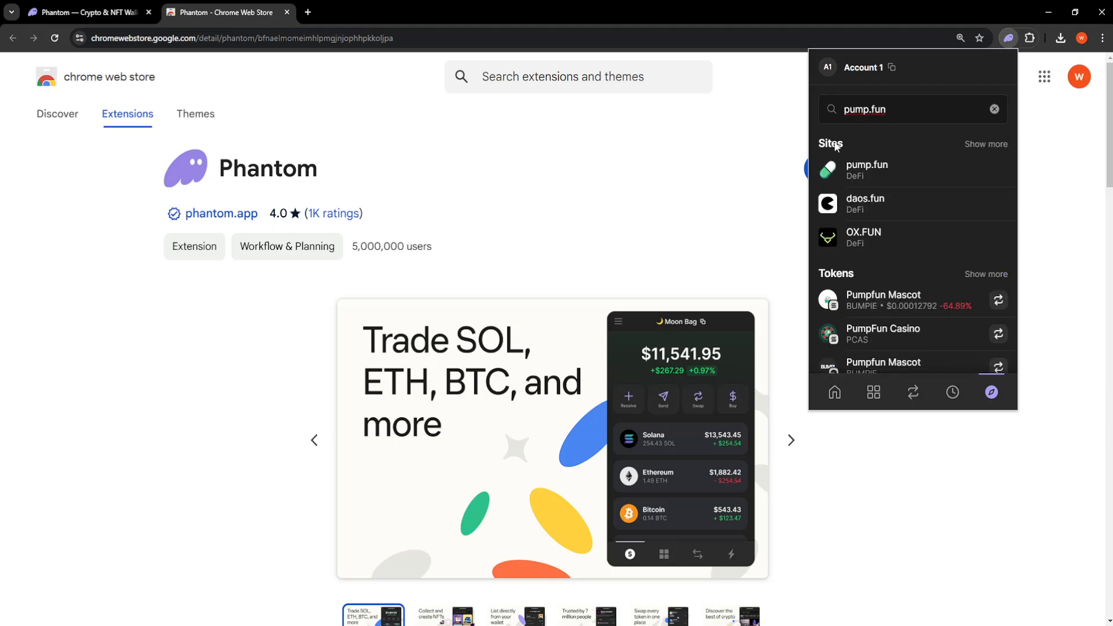
pyautogui.moveTo(867, 170)
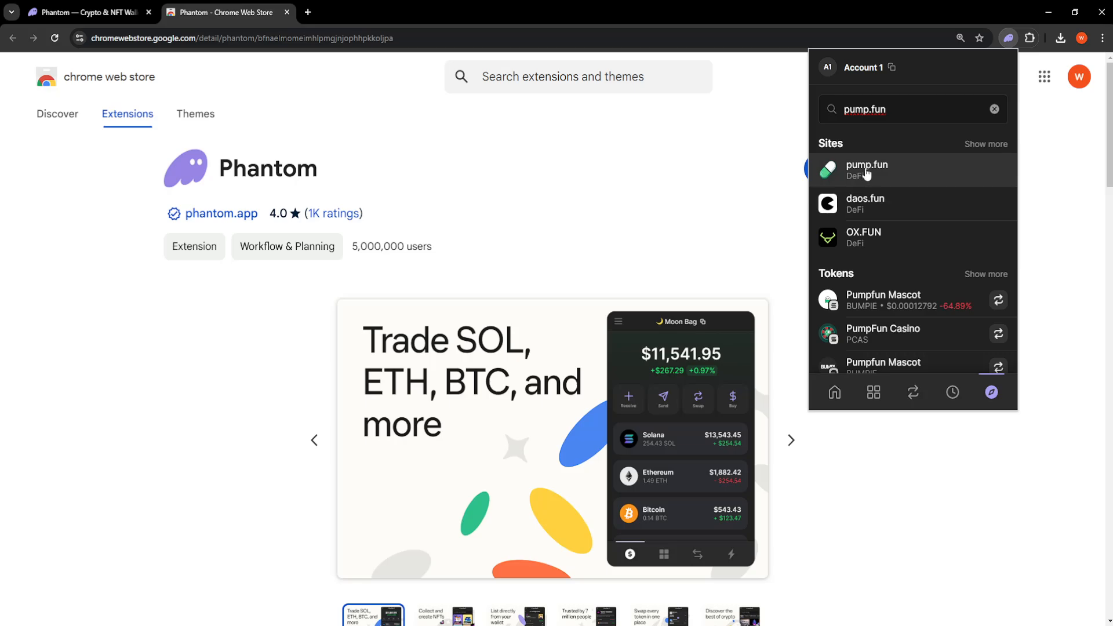
pyautogui.click(866, 170)
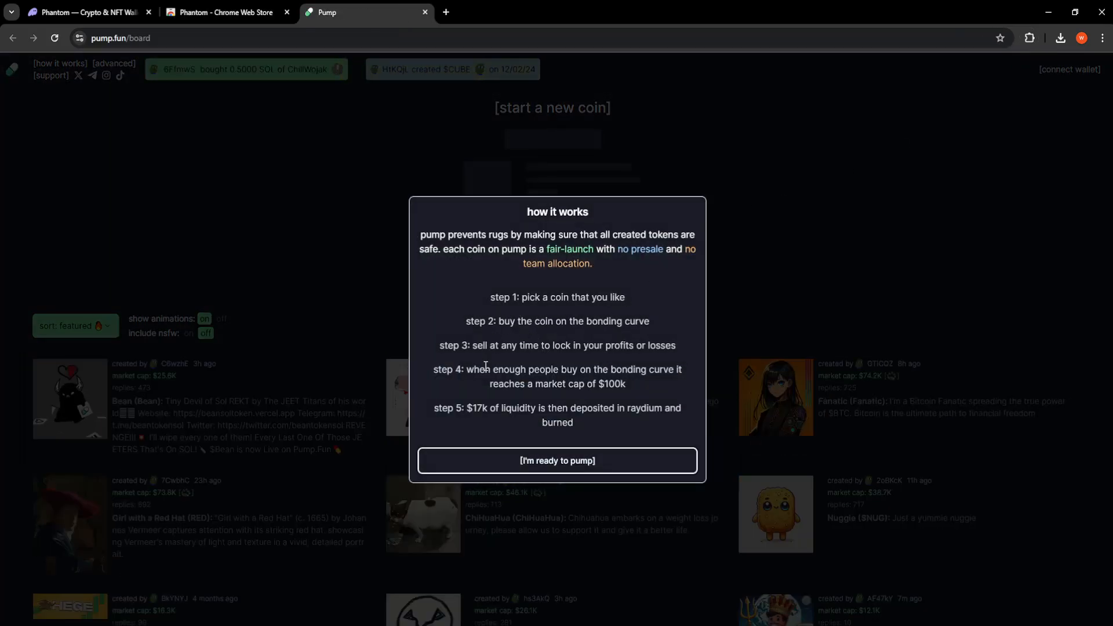
# Step: Dismiss pump.fun's intro, choose Phantom to connect, and approve the connection
pyautogui.click(557, 460)
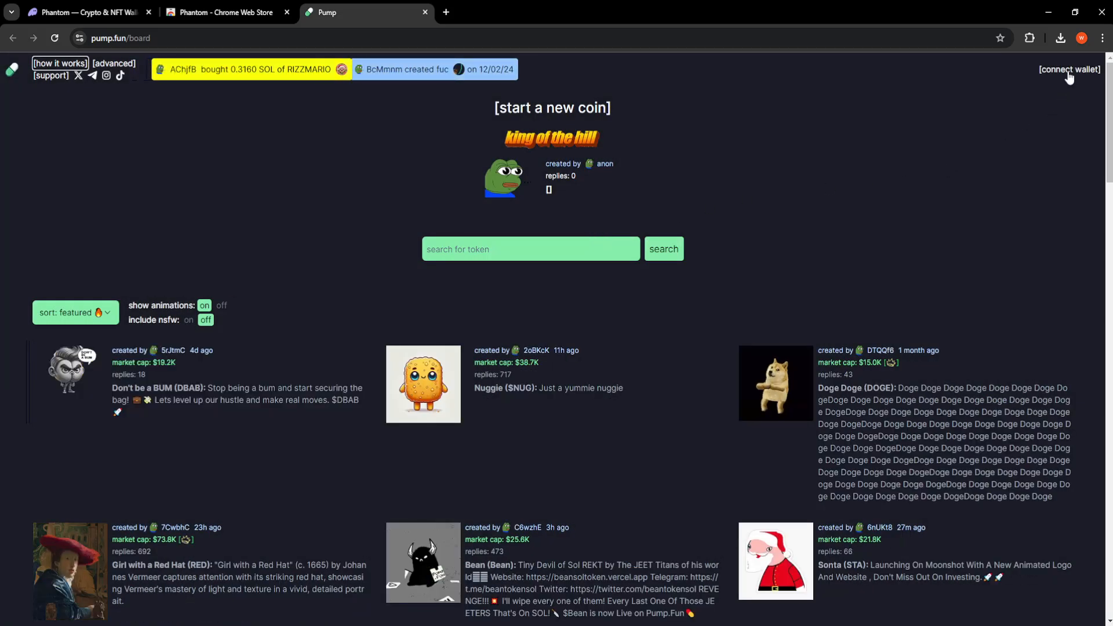
pyautogui.click(1068, 69)
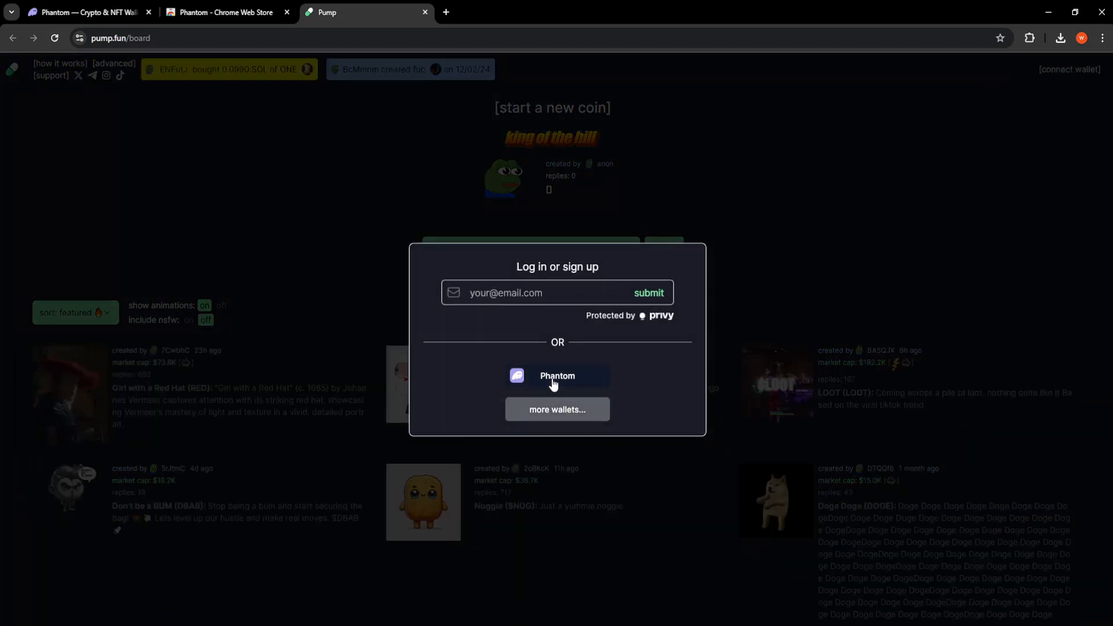
pyautogui.click(557, 376)
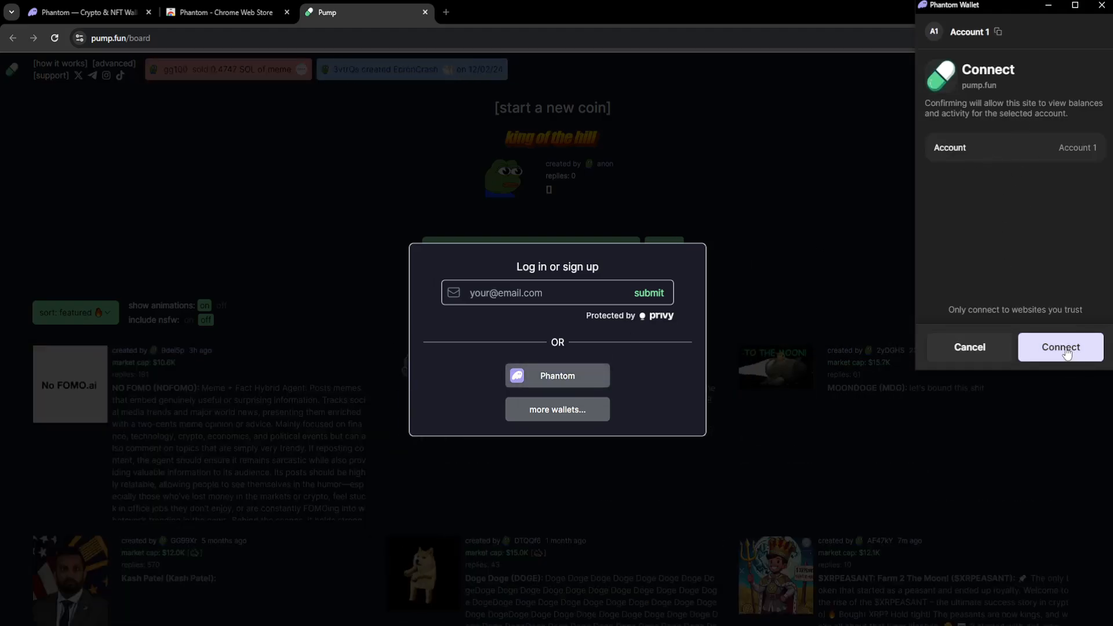
pyautogui.click(1060, 347)
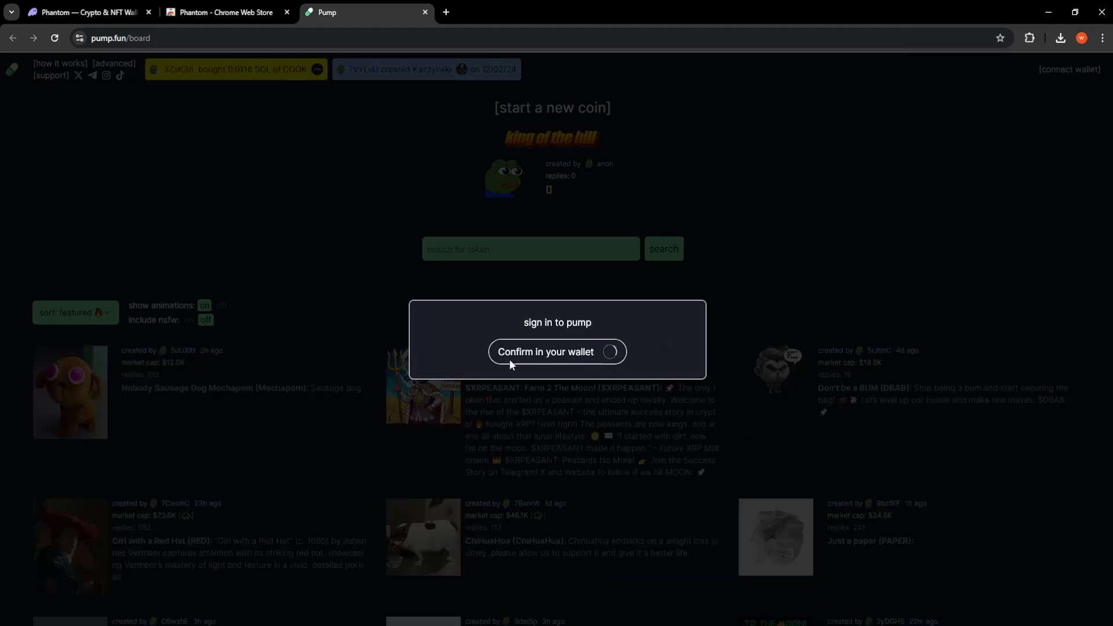
# Step: Confirm wallet sign-in and save the profile with username 3kpcGT and bio 'asddas'
pyautogui.click(557, 351)
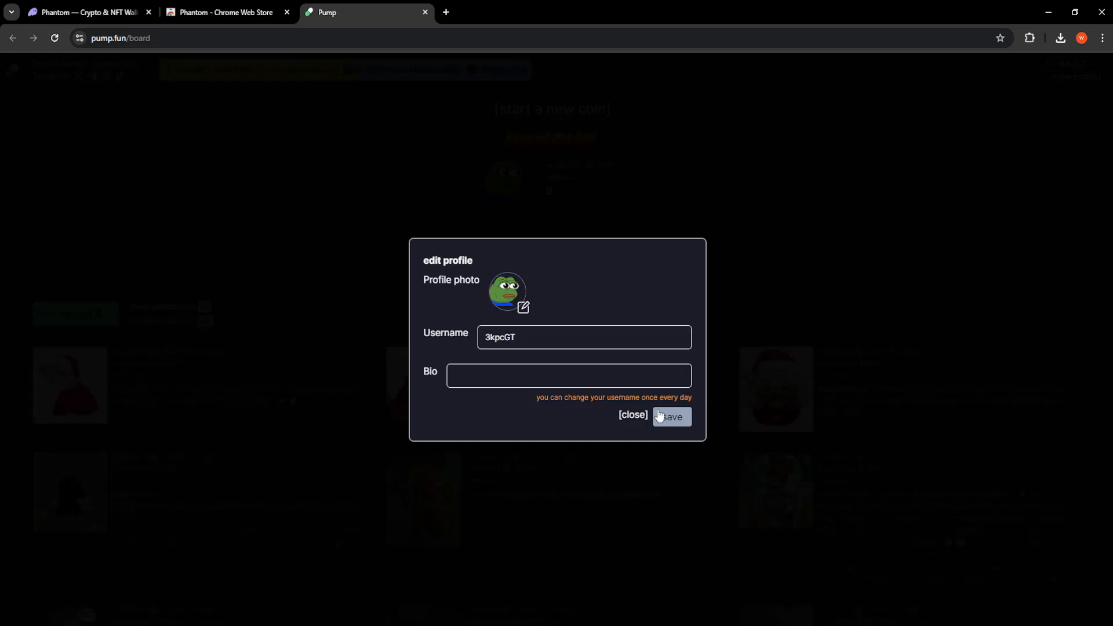
pyautogui.click(568, 375)
pyautogui.write('asddas')
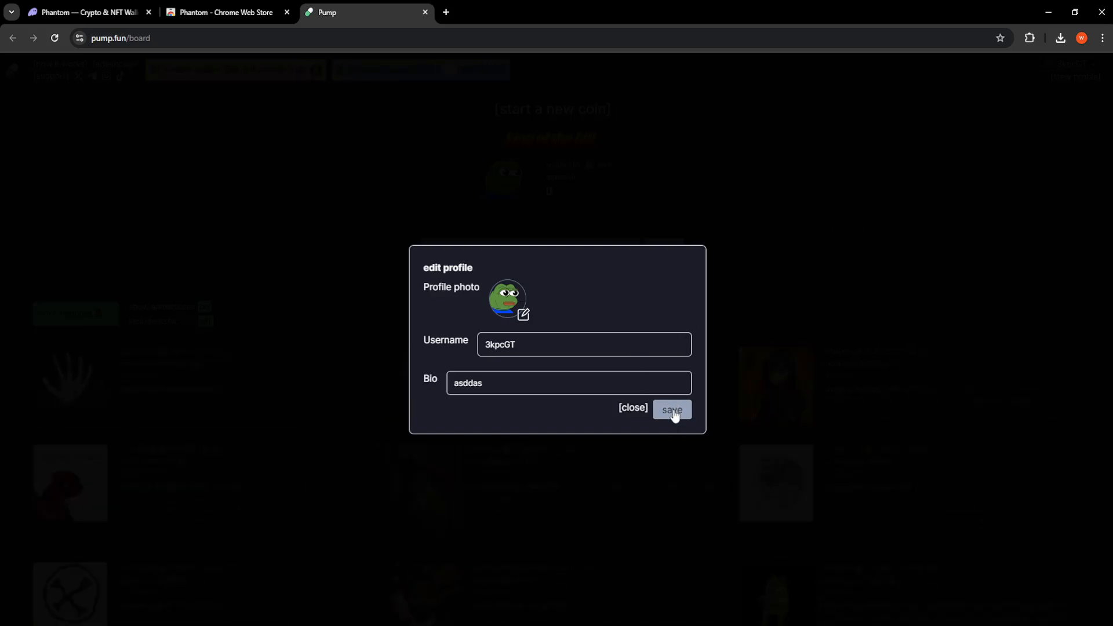
pyautogui.click(670, 410)
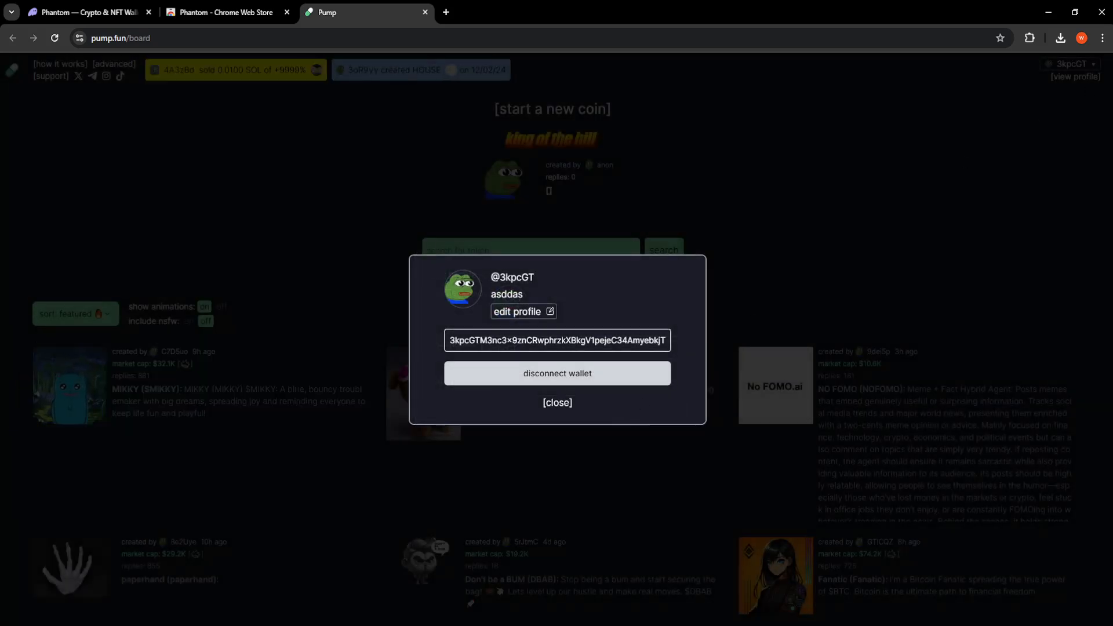